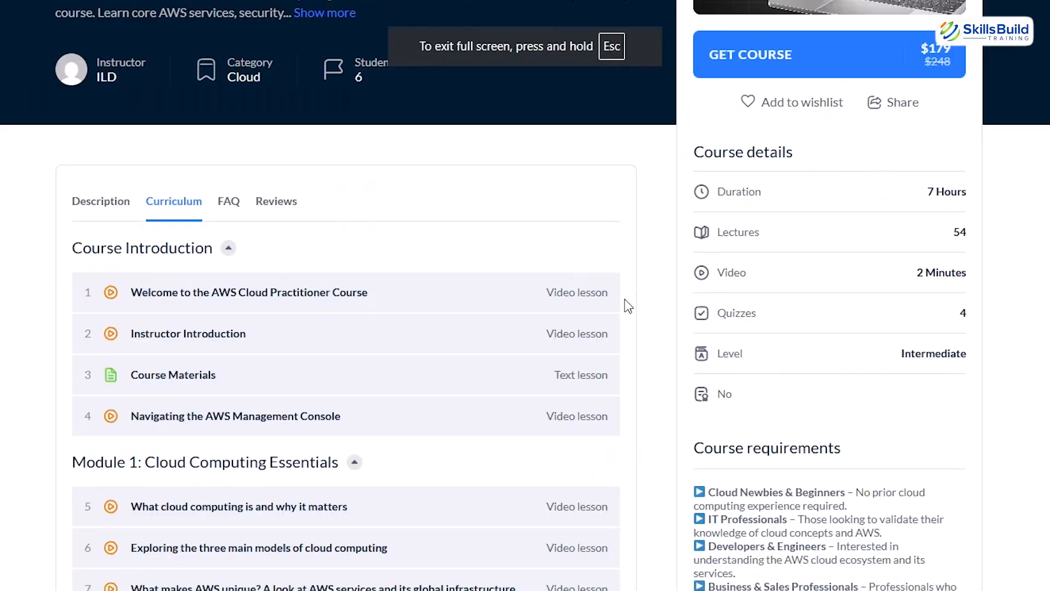
pyautogui.scroll(-3)
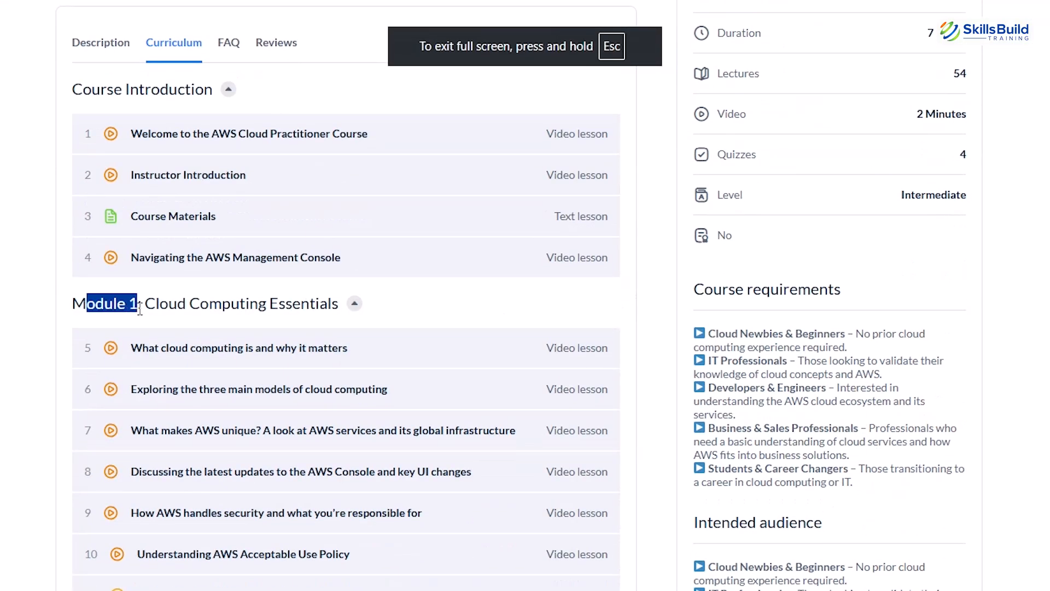
pyautogui.scroll(-3)
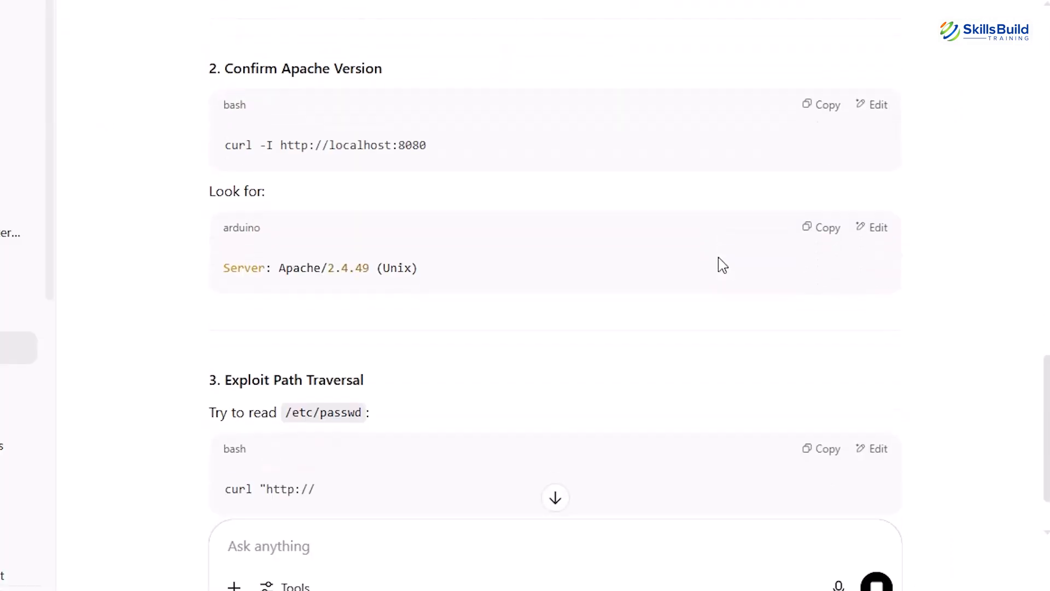
pyautogui.scroll(-3)
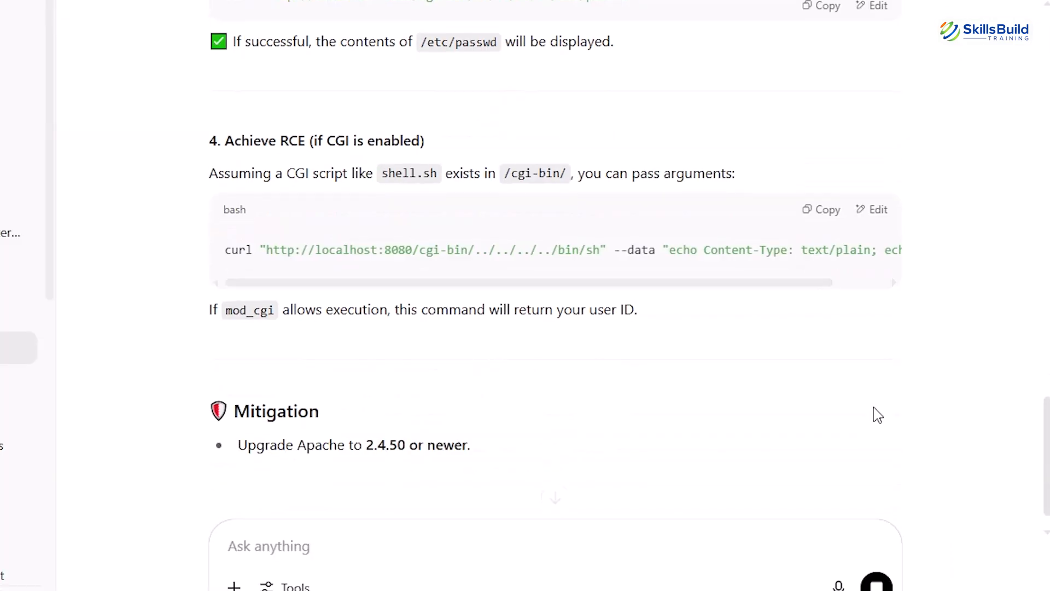
pyautogui.scroll(3)
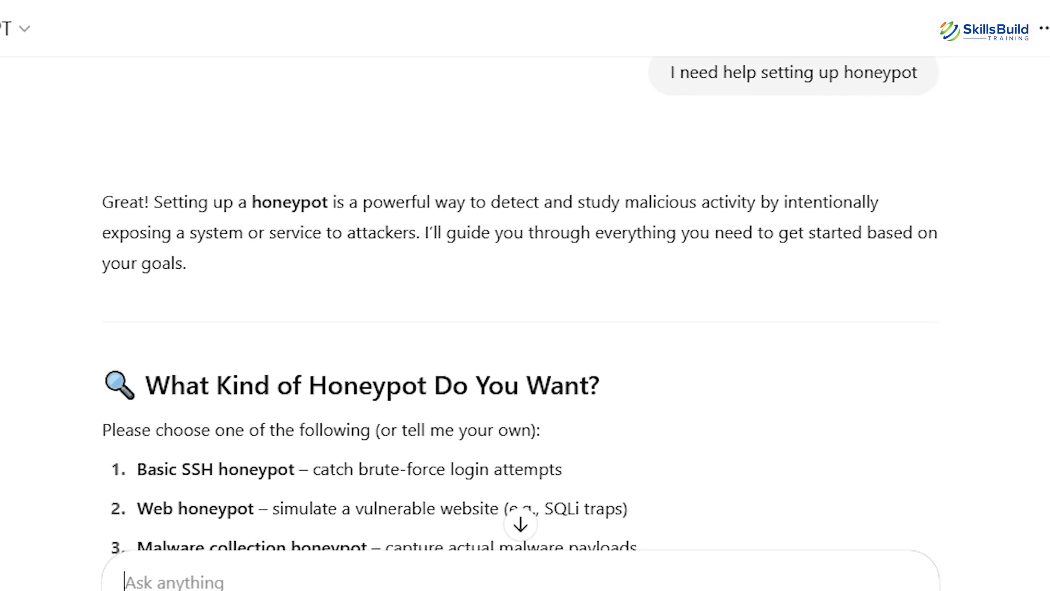
pyautogui.scroll(-3)
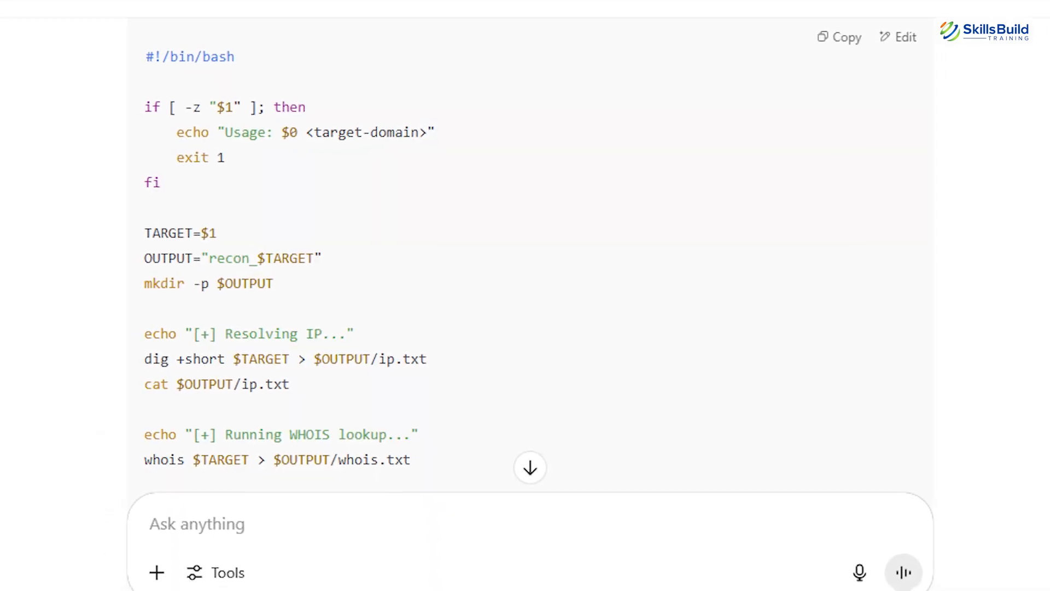
pyautogui.scroll(3)
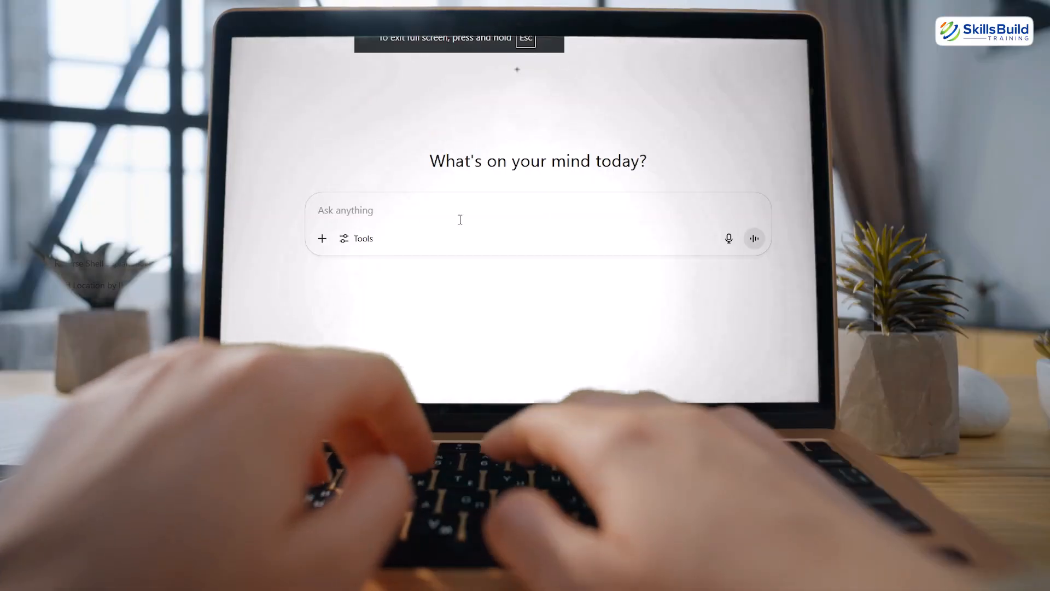
pyautogui.write('I don\'t know what Kali is" to "I just found a critical vuln in my CTF box')
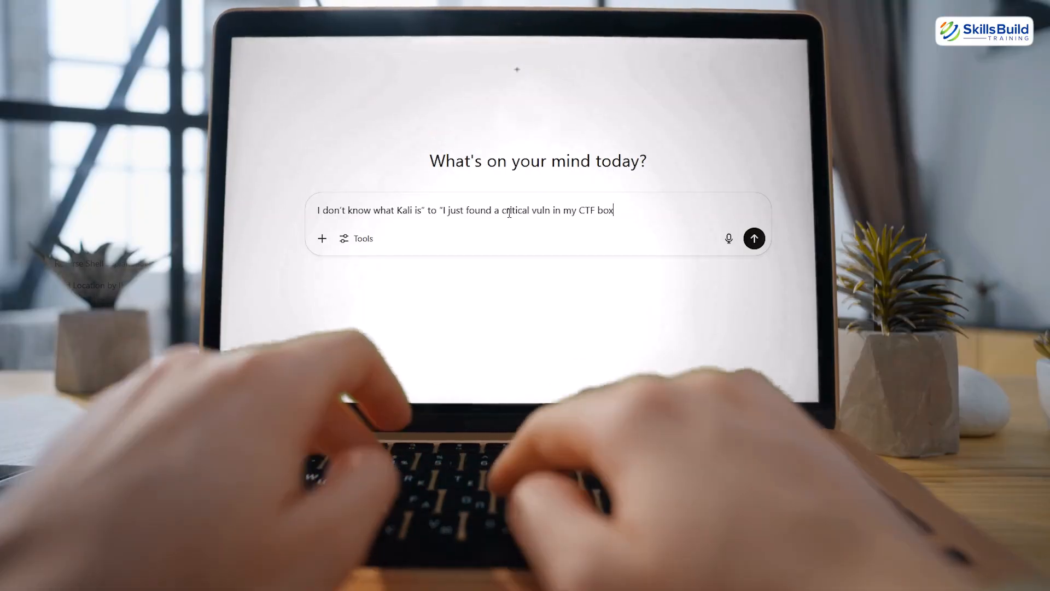